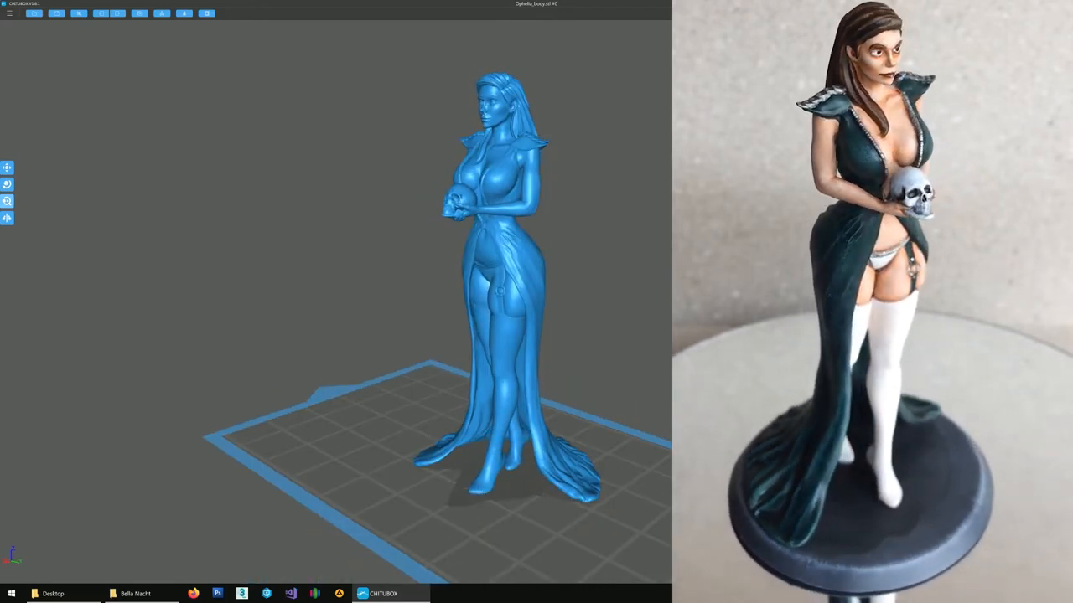
Add the remaining supports to the Ophelia figurine and close the Supports panel
click(7, 201)
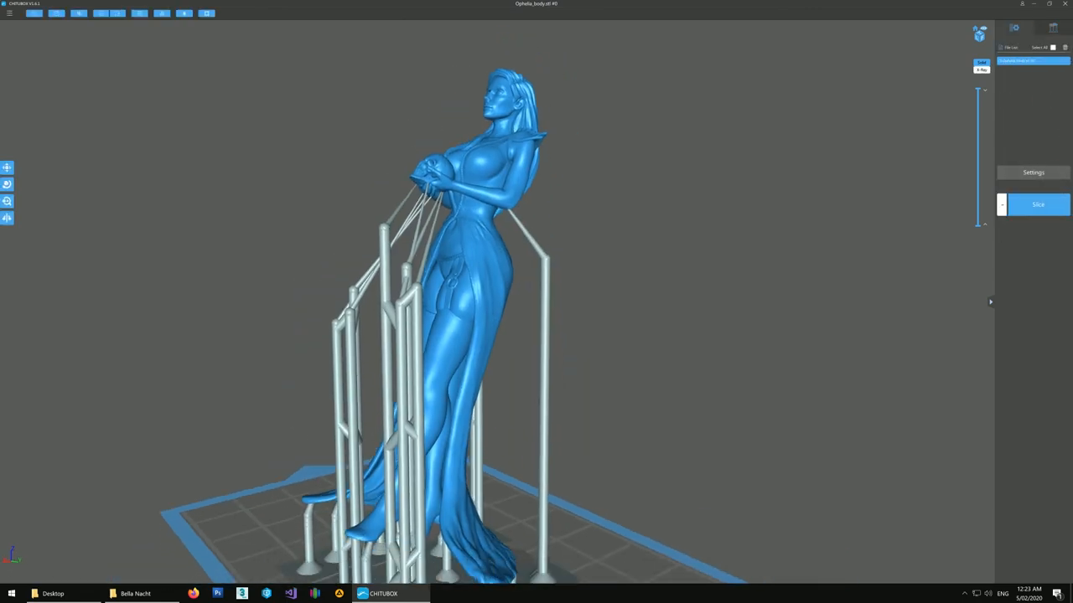
Slice the supported Ophelia figure, scrub the layers for islands, and return to the editing view
click(1037, 204)
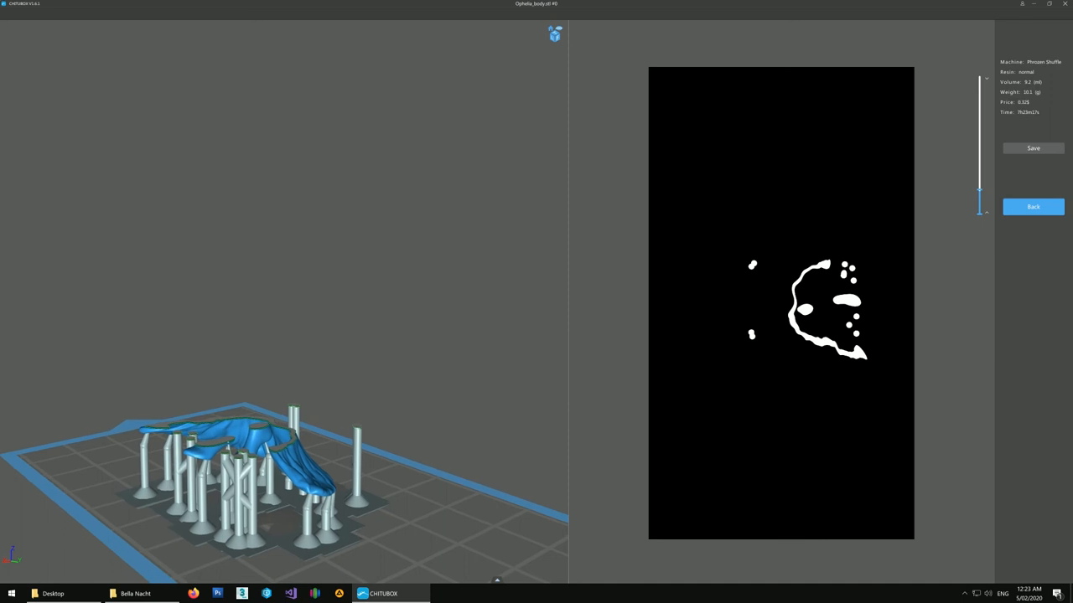
drag(981, 205, 981, 193)
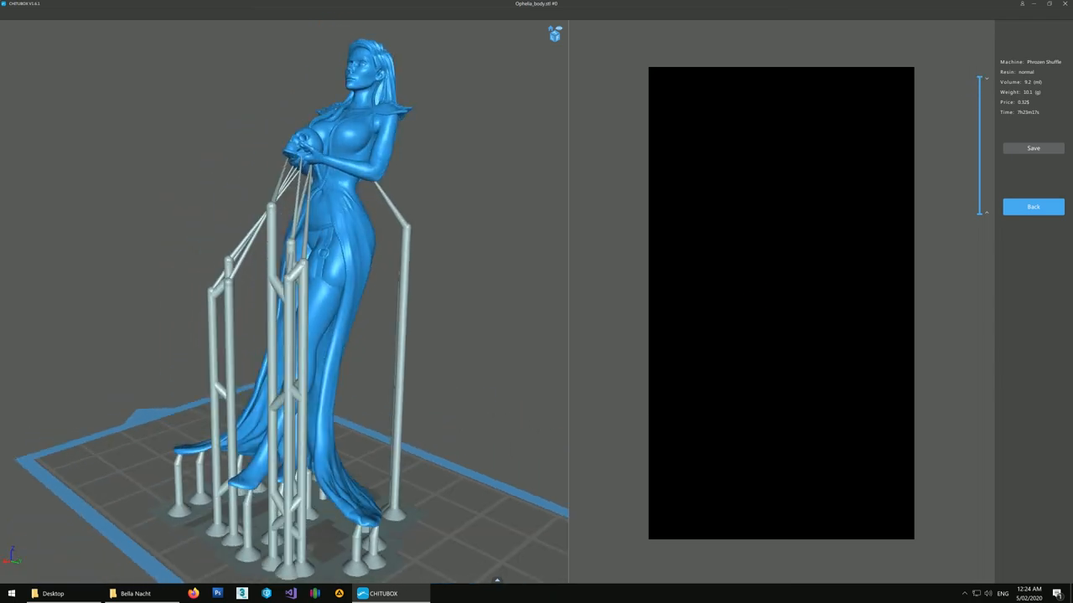
click(1034, 207)
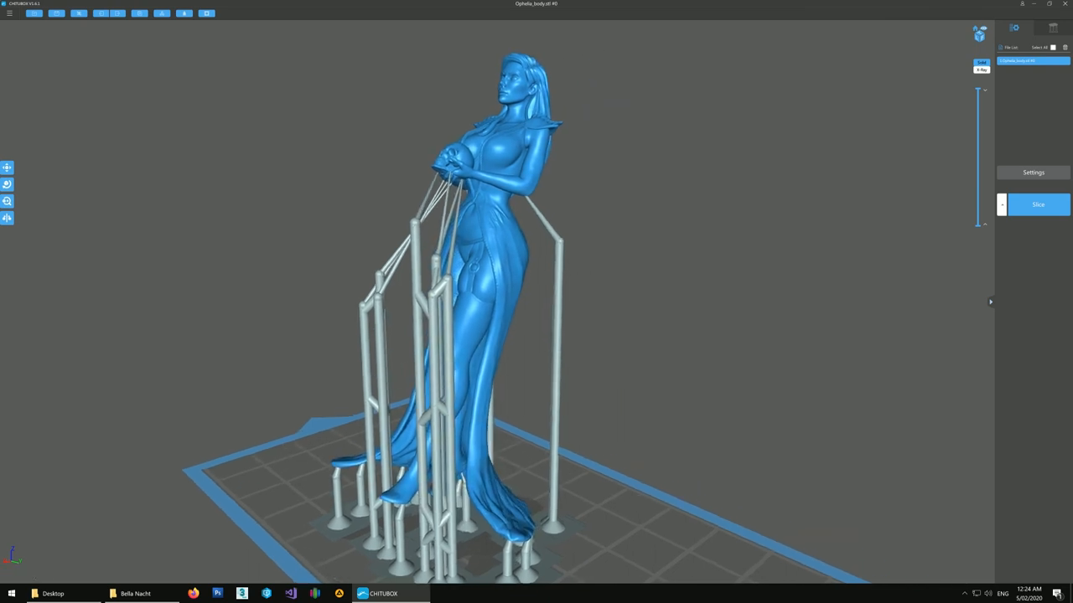